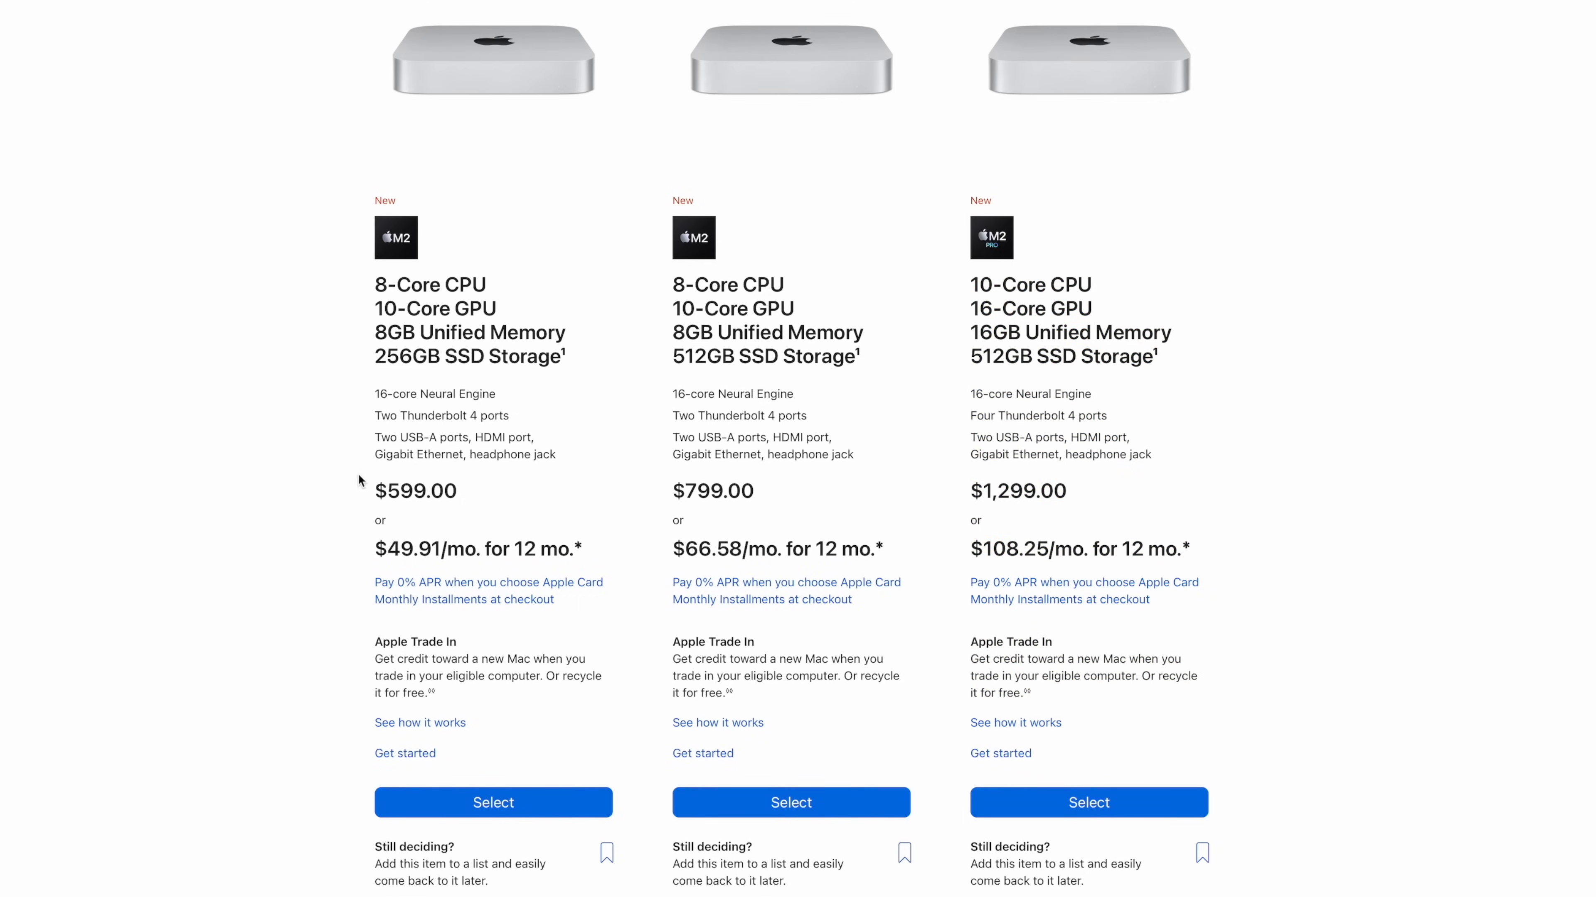
- Select the $599 M2 Mac mini, upgrade to 16GB memory keeping 256GB SSD, and continue at $799
click(494, 803)
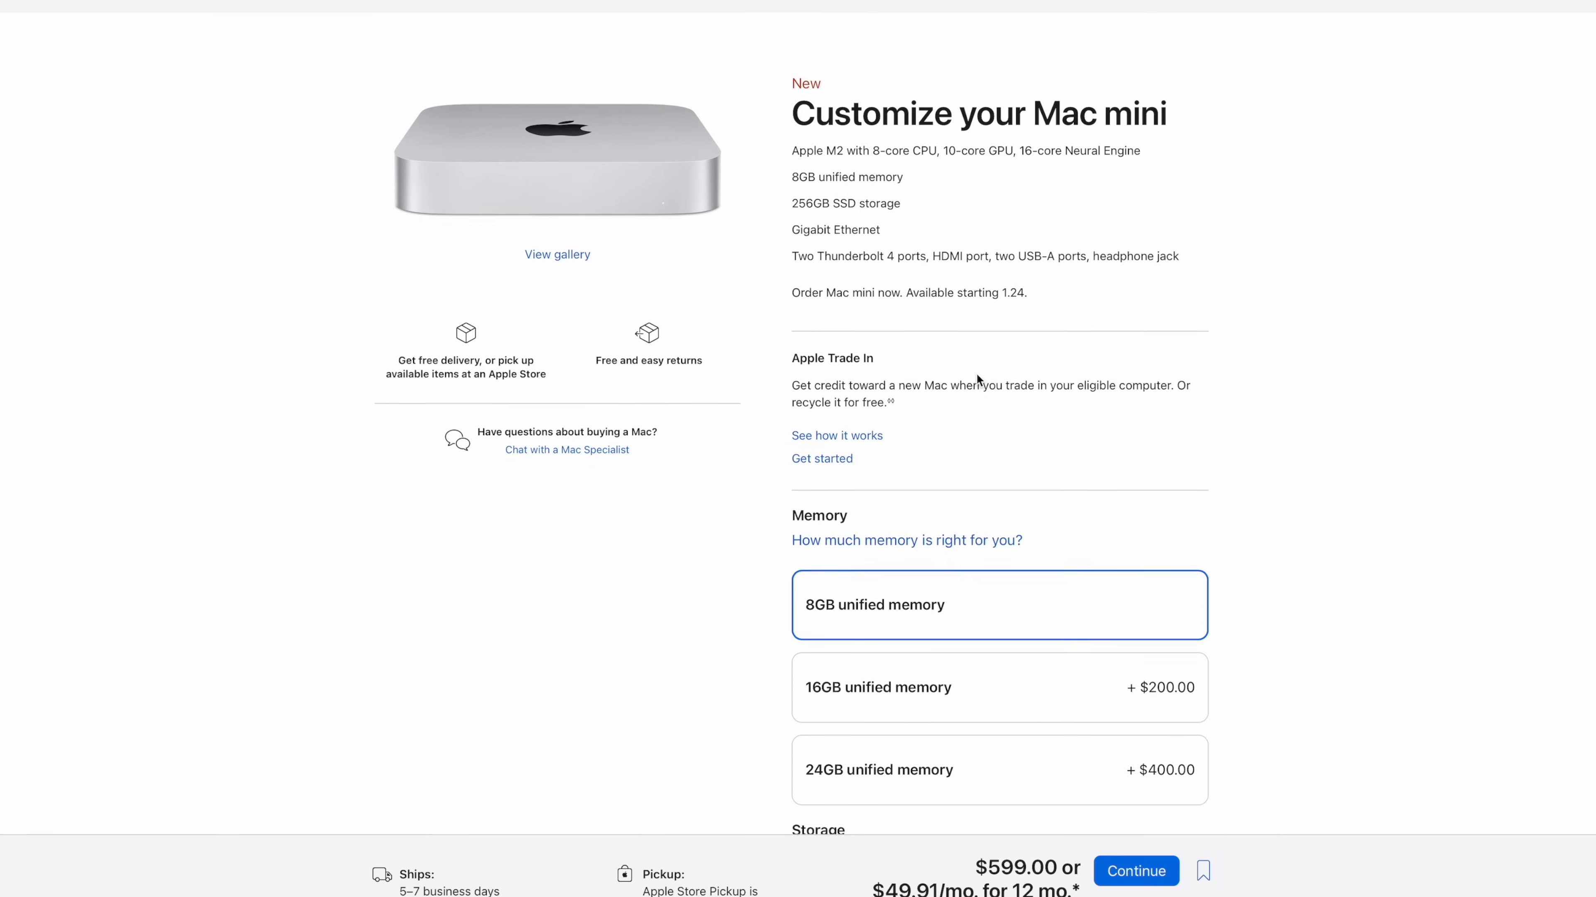
scroll(down, 3)
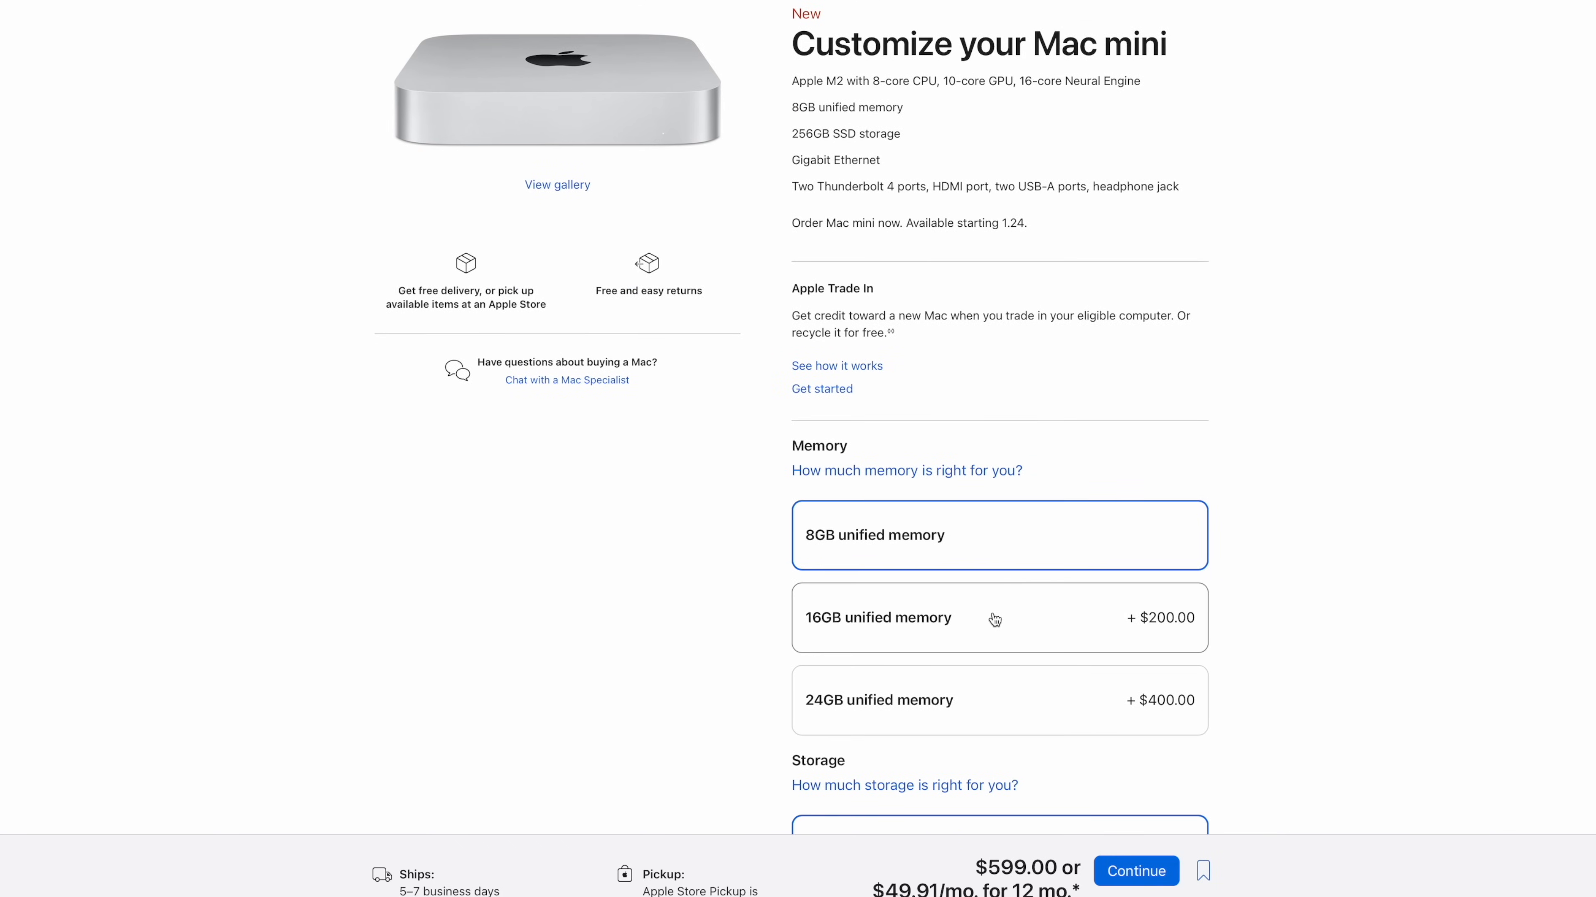
click(997, 617)
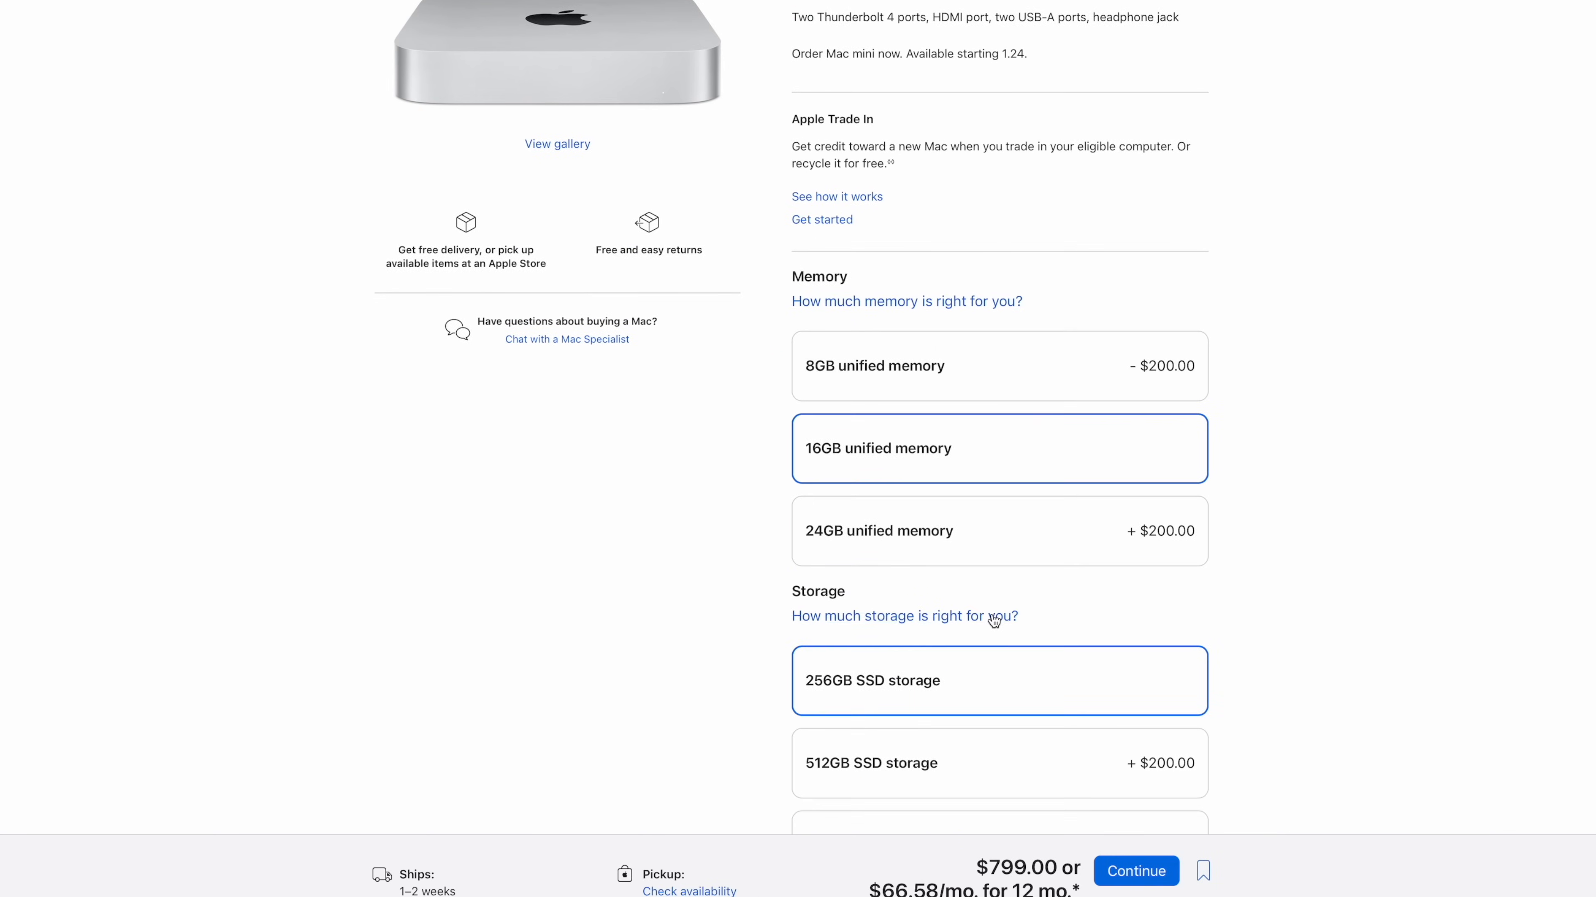
scroll(down, 3)
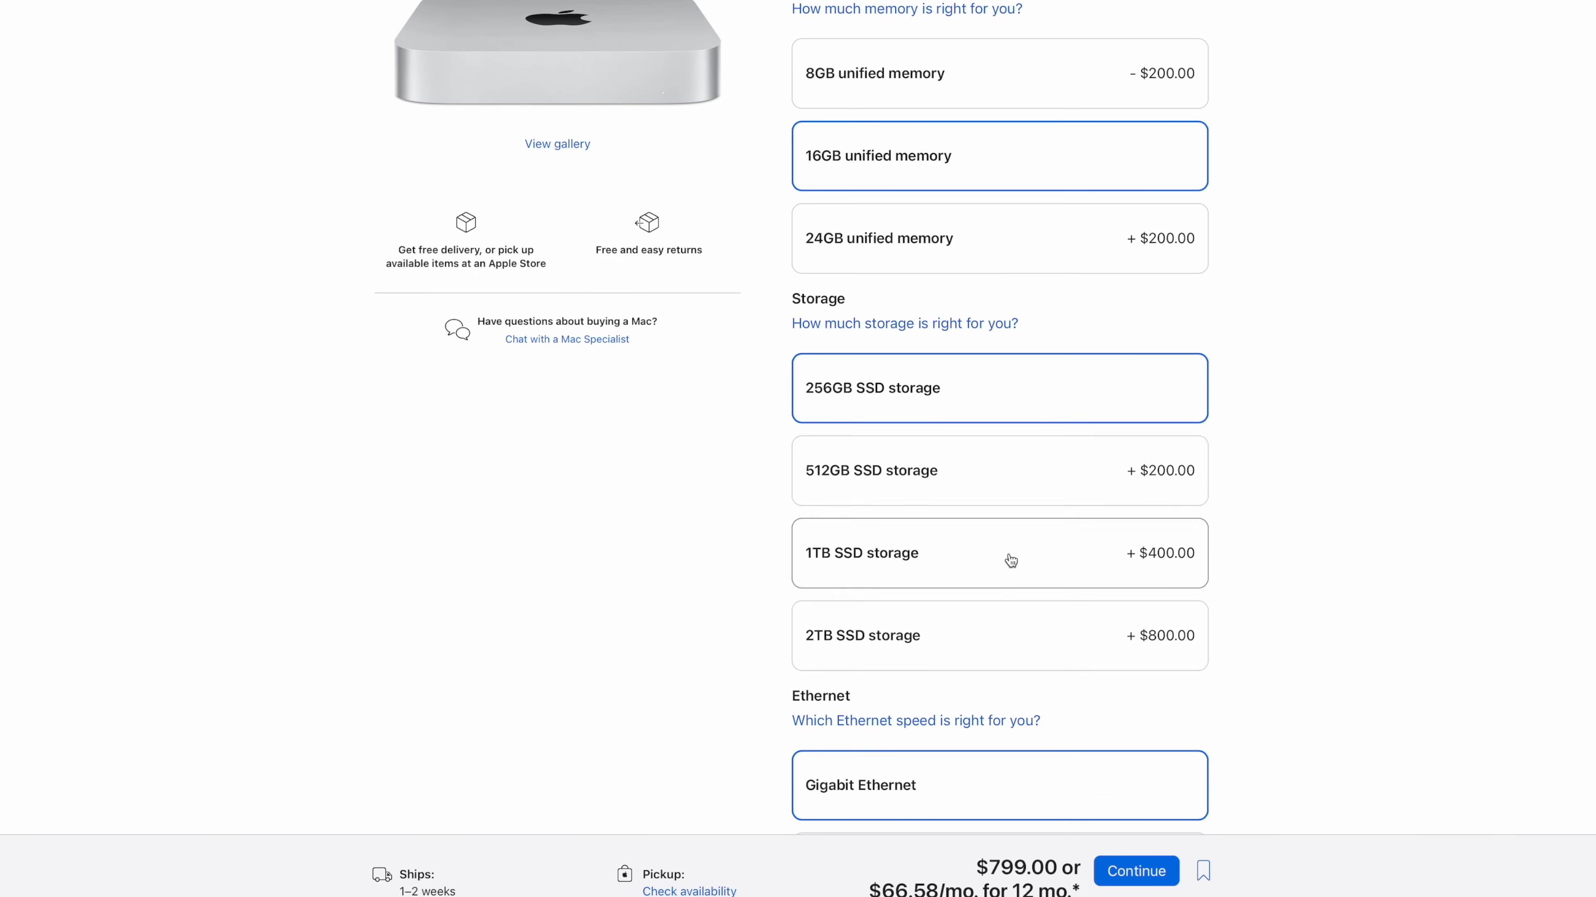
scroll(down, 3)
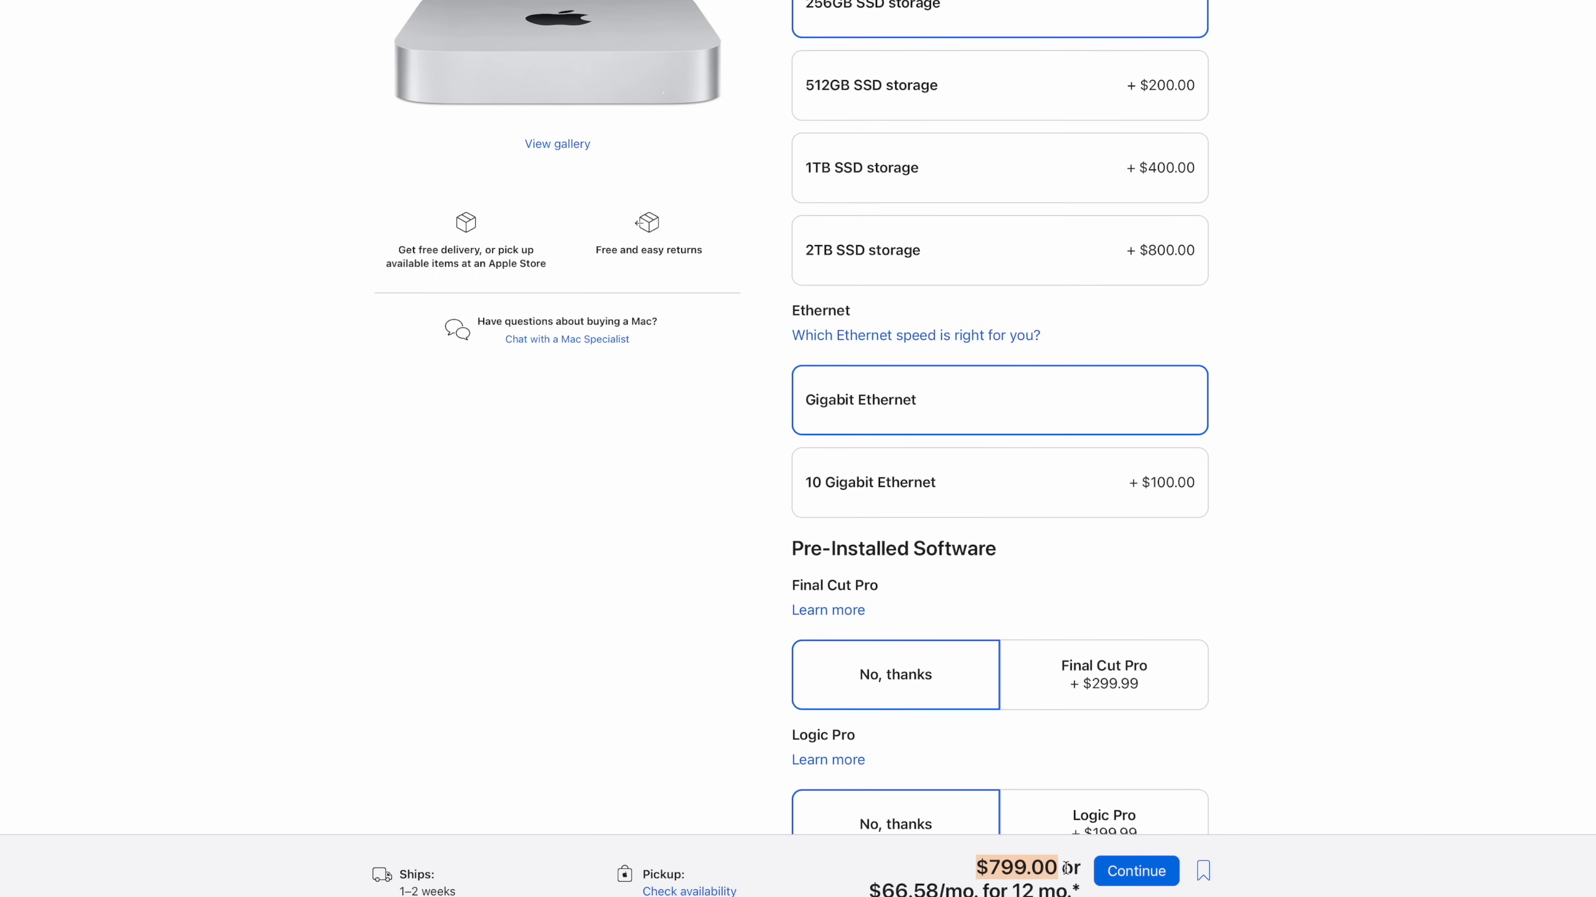
scroll(down, 3)
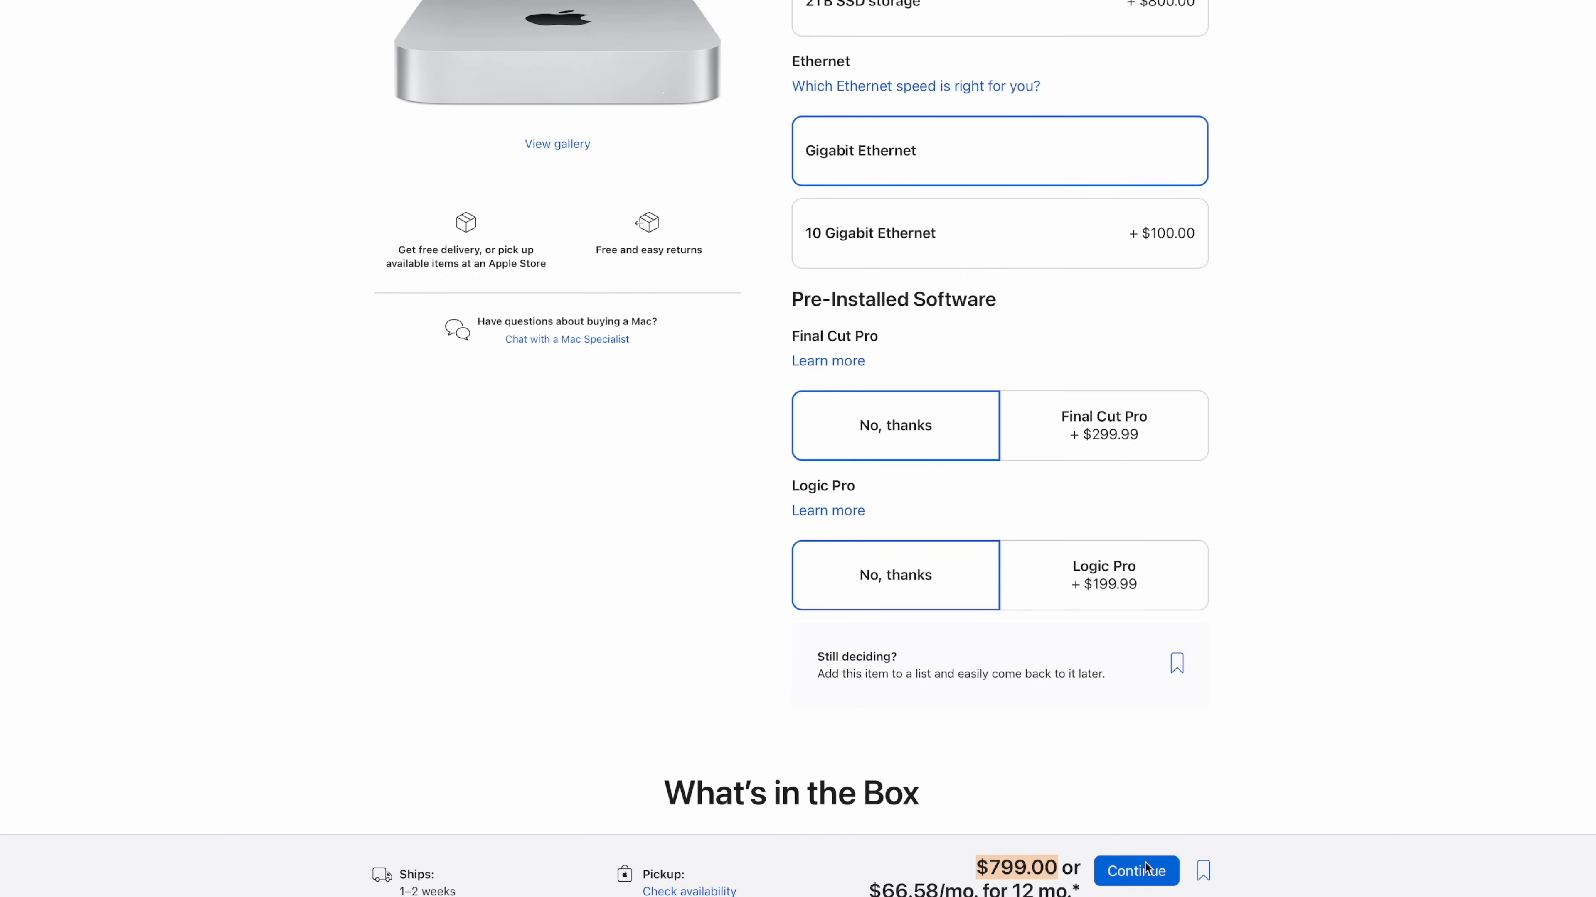
click(1136, 871)
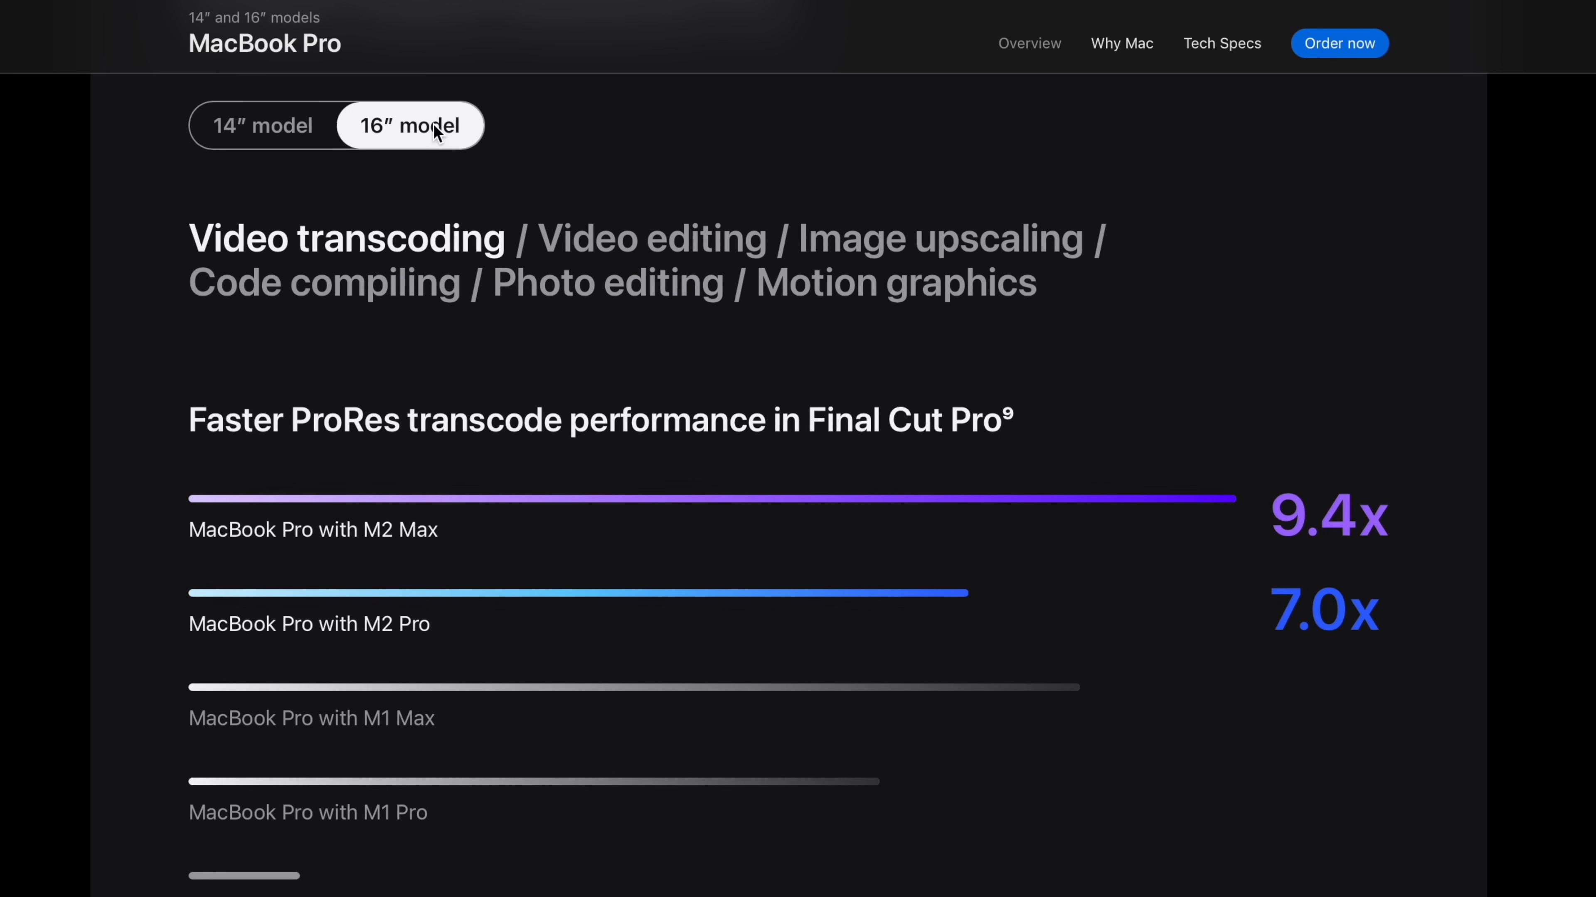
mouse_move(358, 611)
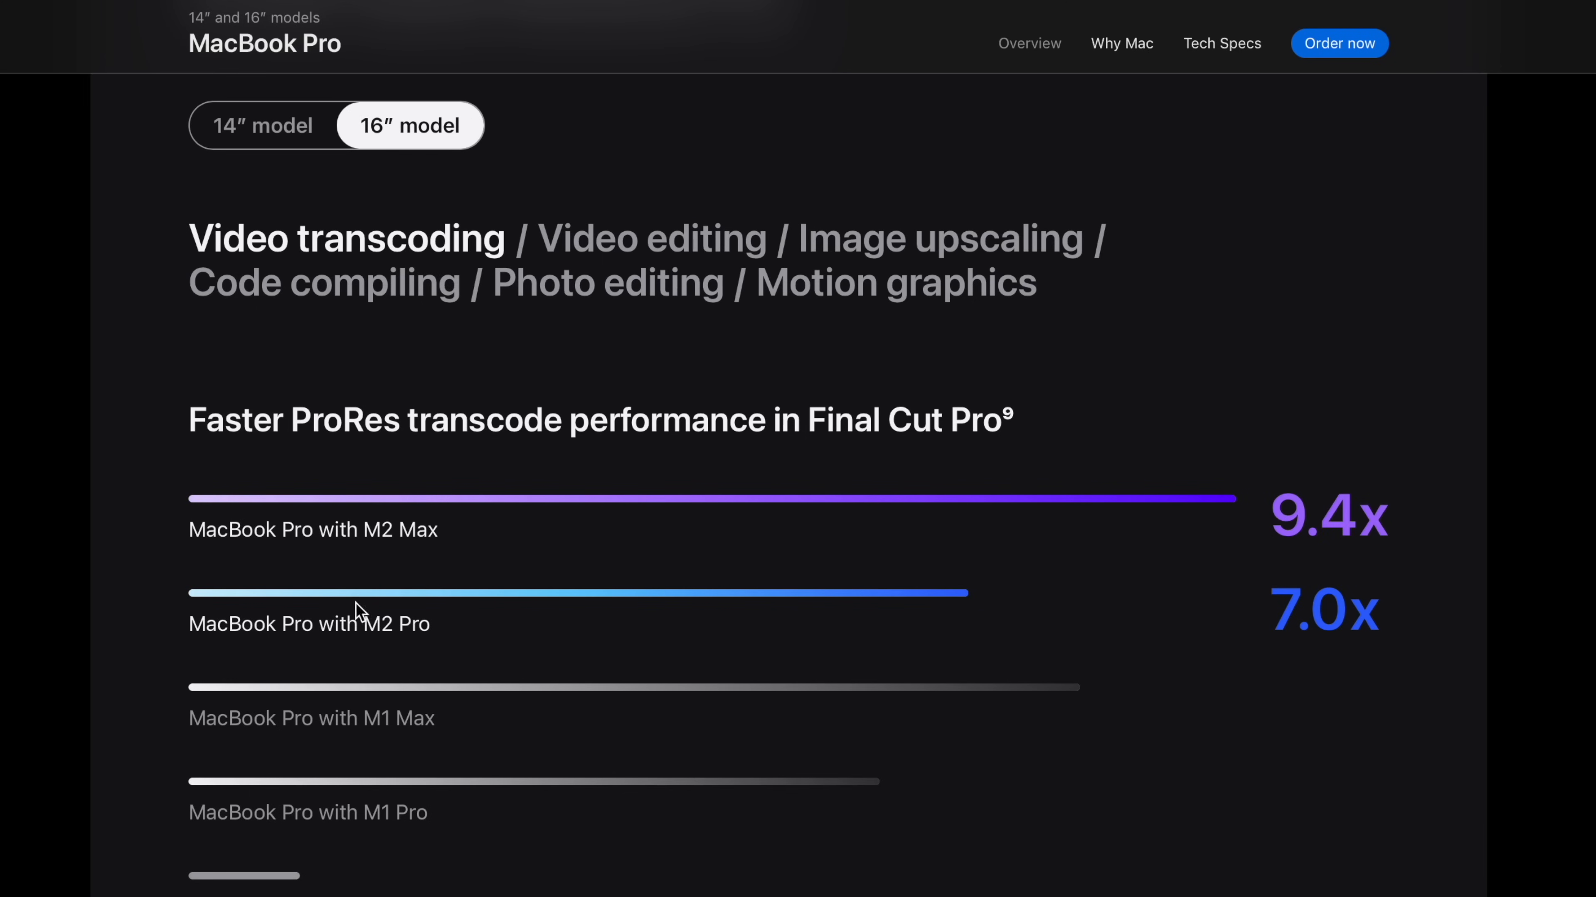